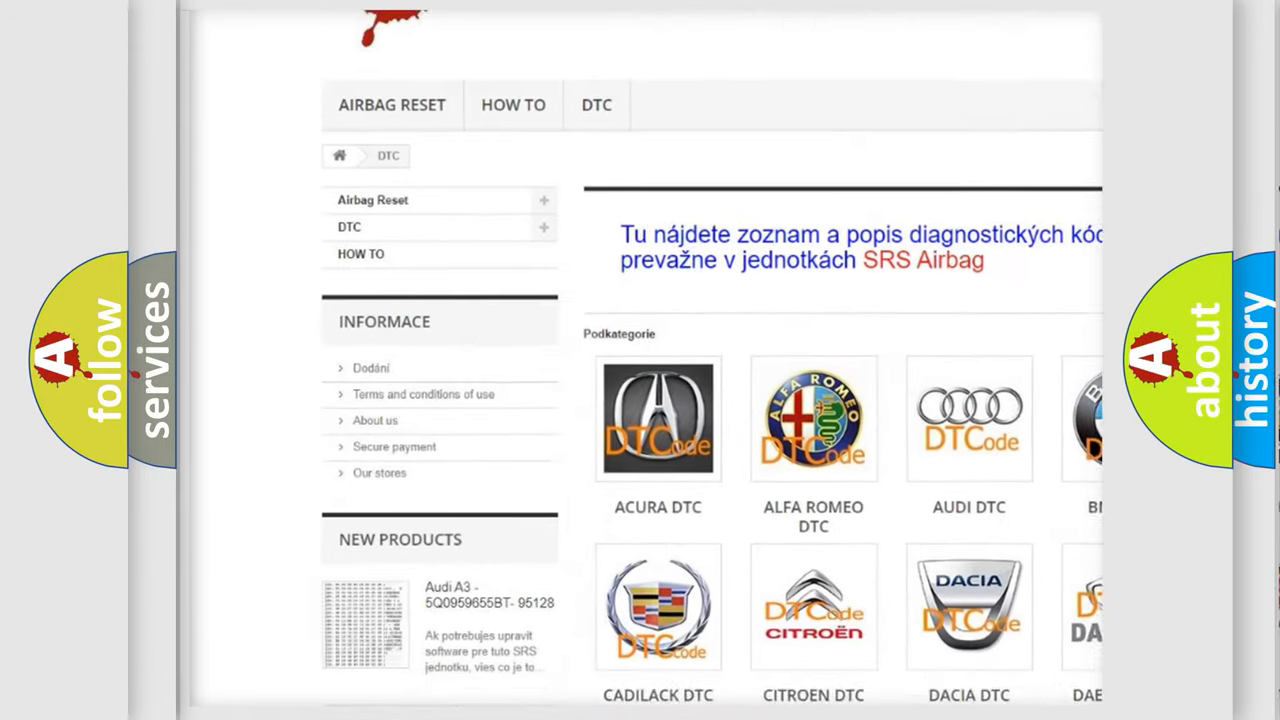
pyautogui.scroll(-3)
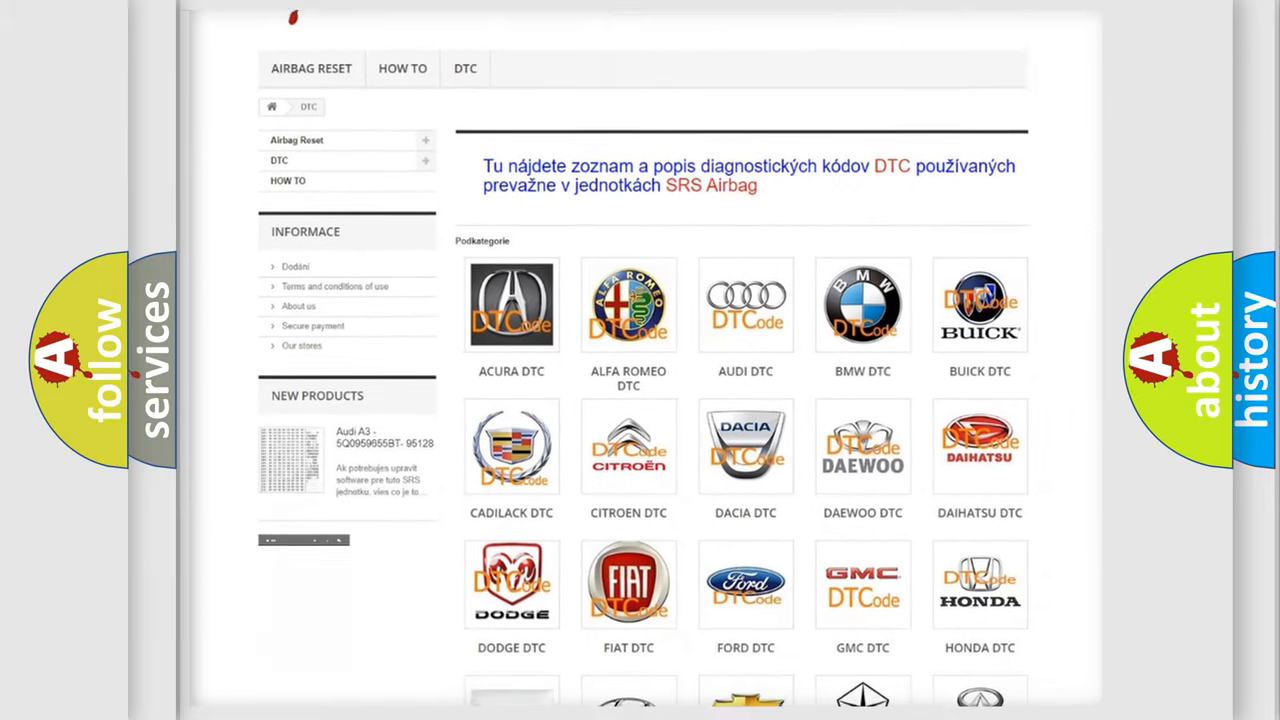
pyautogui.scroll(-3)
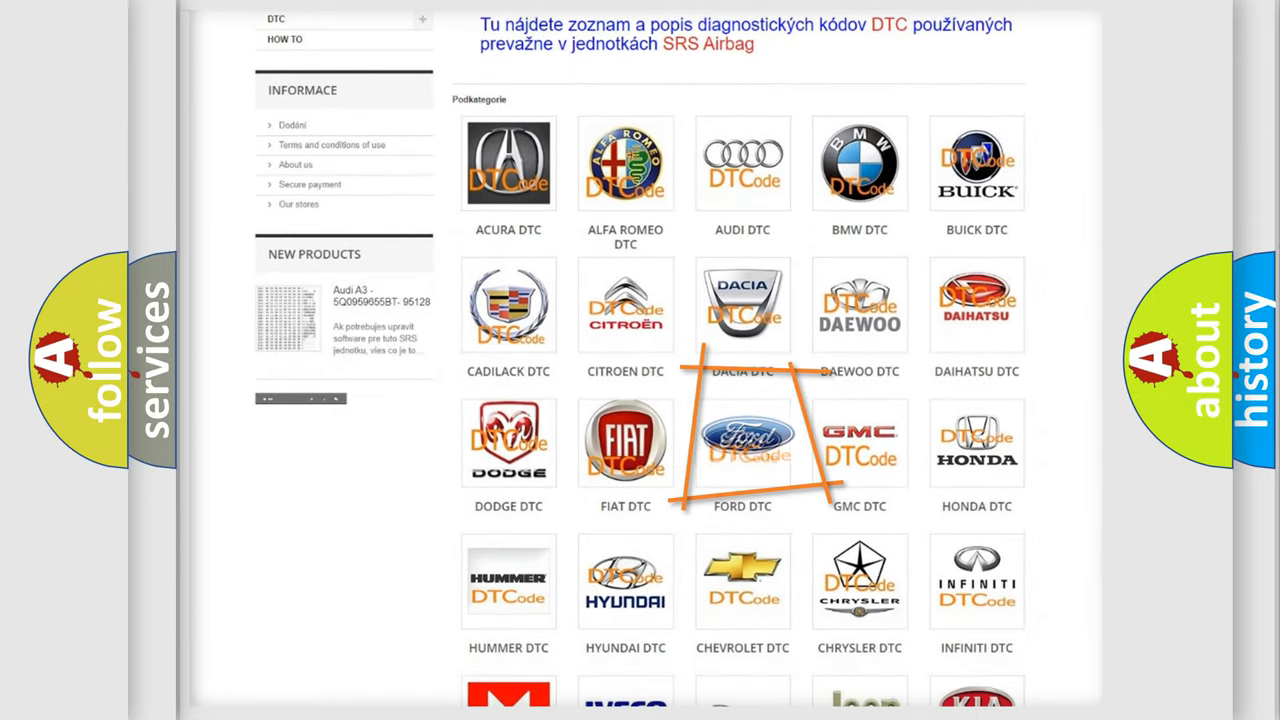